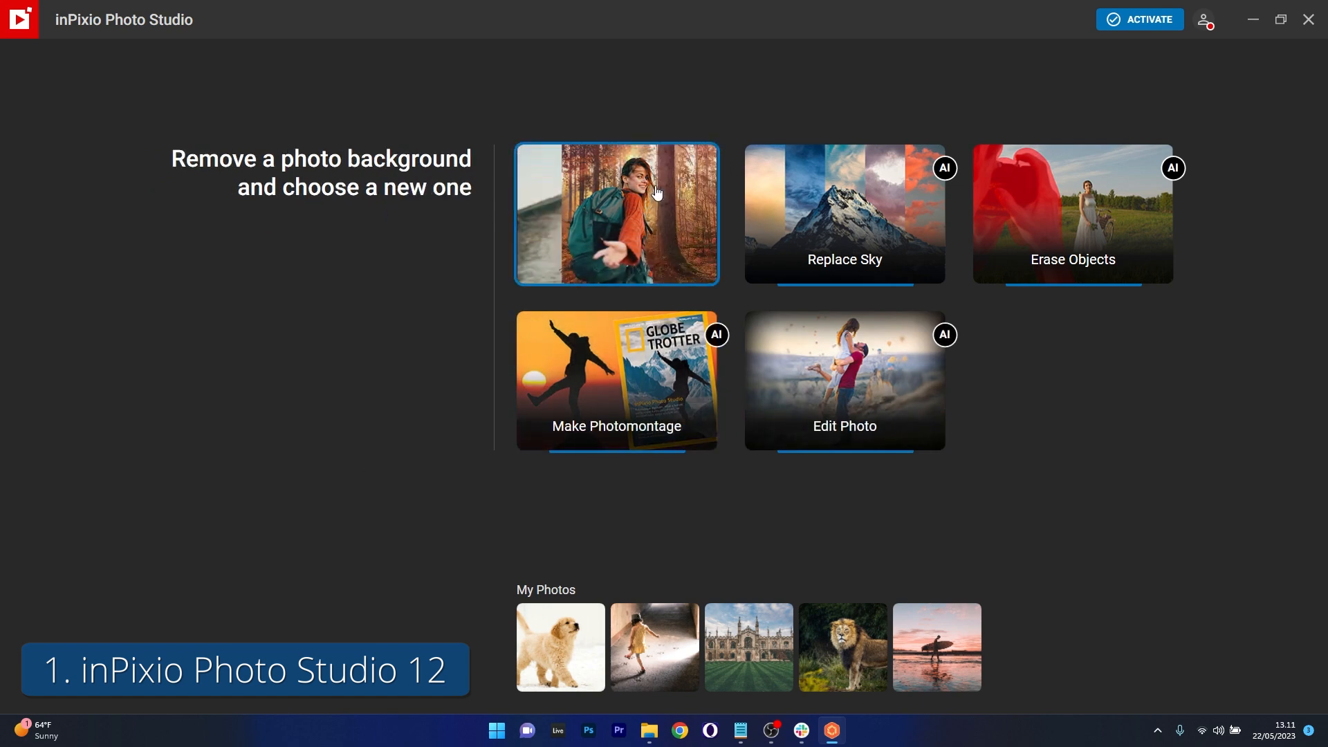
pyautogui.moveTo(183, 123)
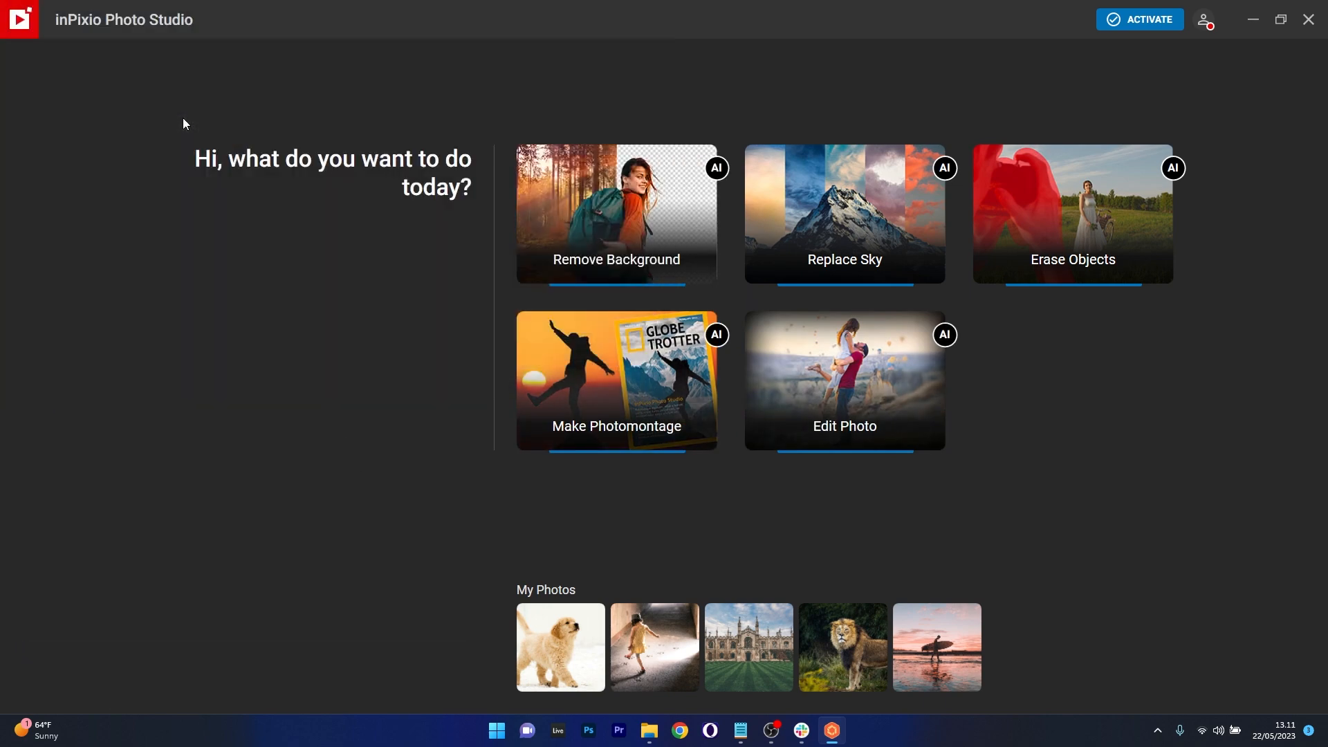
# - Remove the portrait's background and switch to Replace Sky for a blue cloudy preset
pyautogui.click(615, 213)
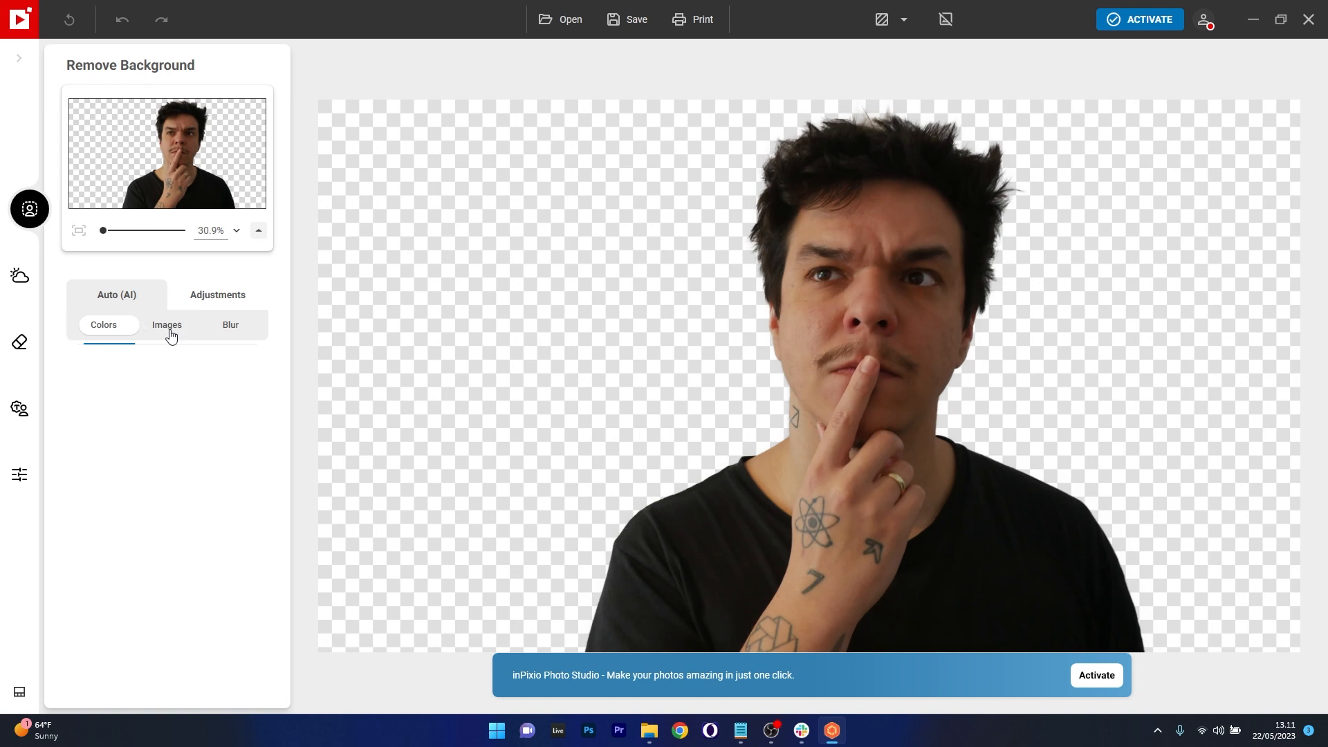
pyautogui.click(168, 323)
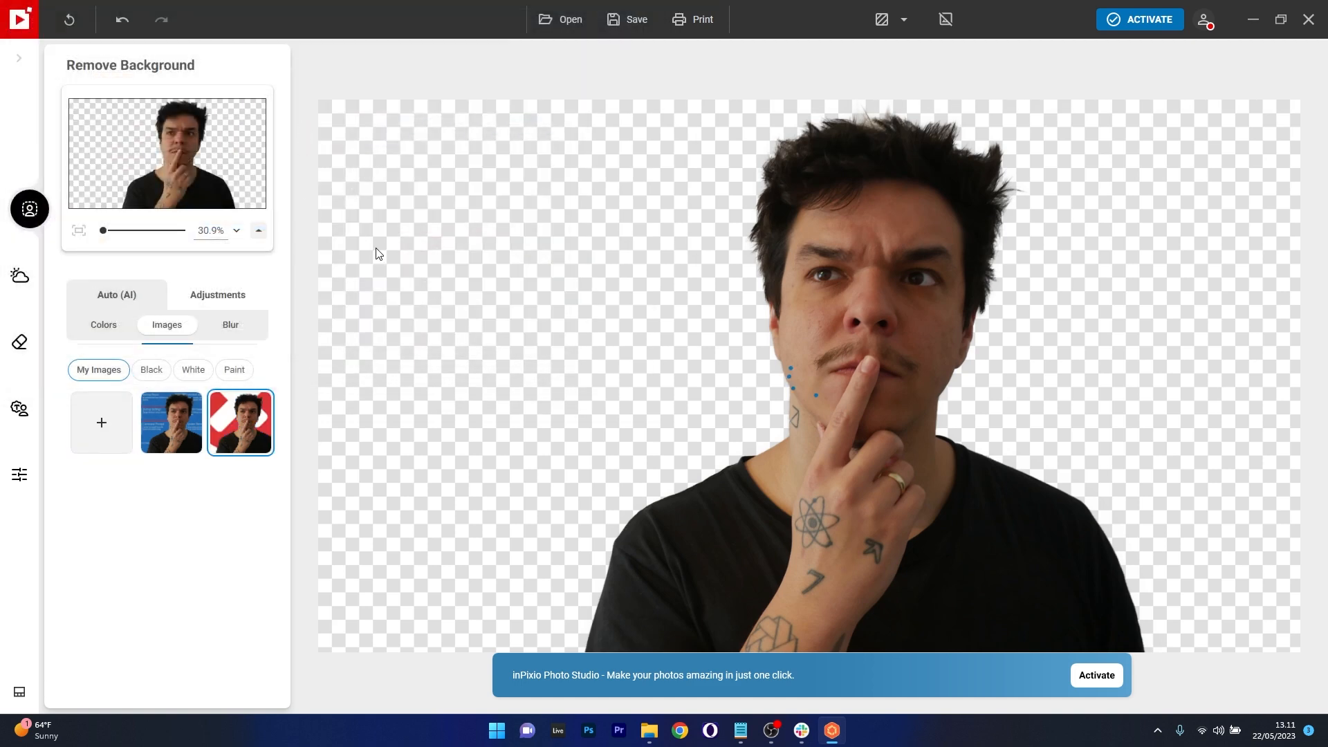
pyautogui.click(18, 275)
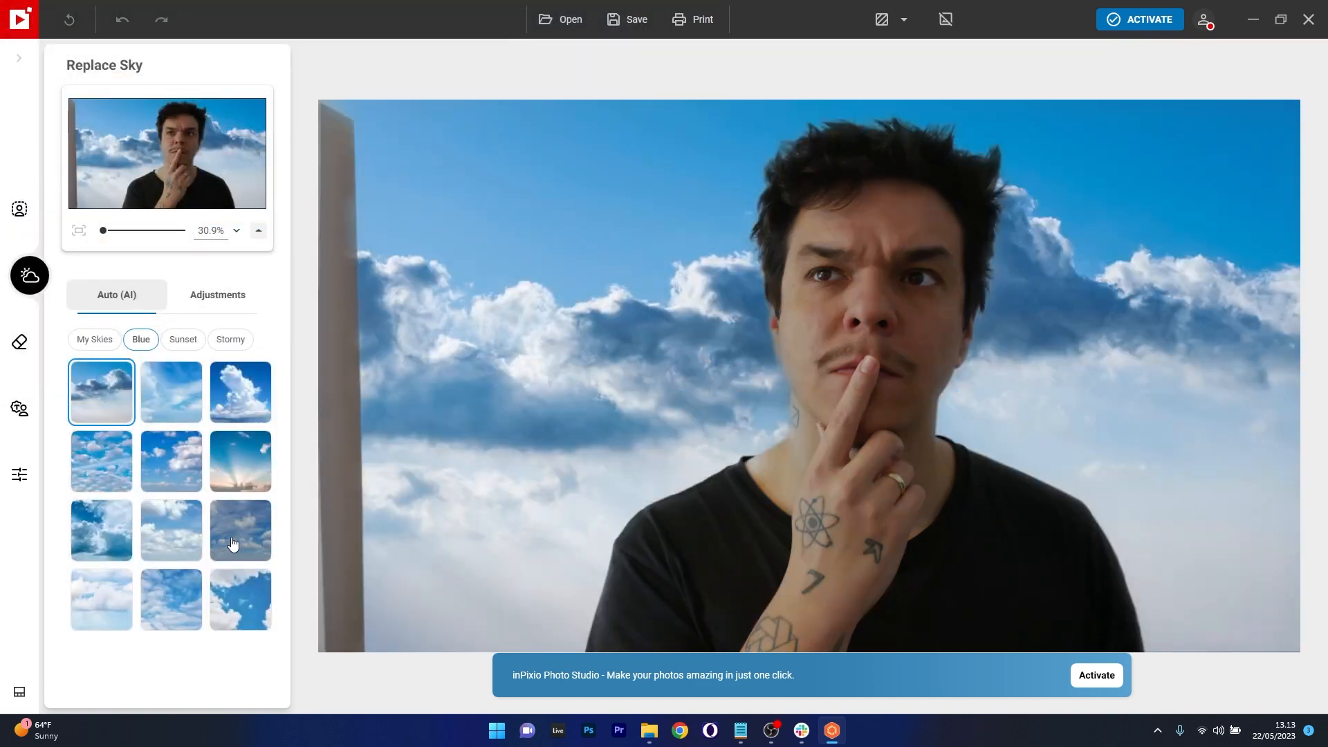
# - Try a wispy blue sky, settle on the towering white clouds, then move to Edit Photo
pyautogui.click(170, 392)
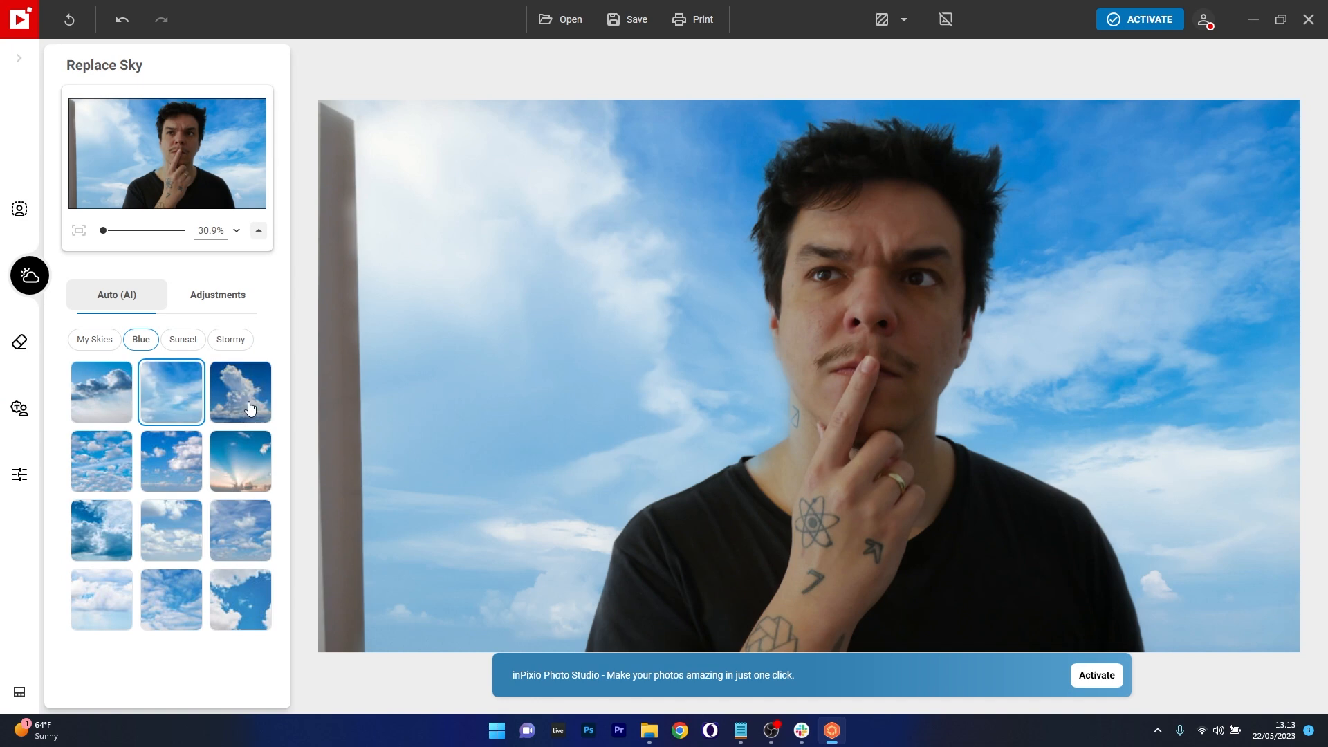
pyautogui.click(239, 391)
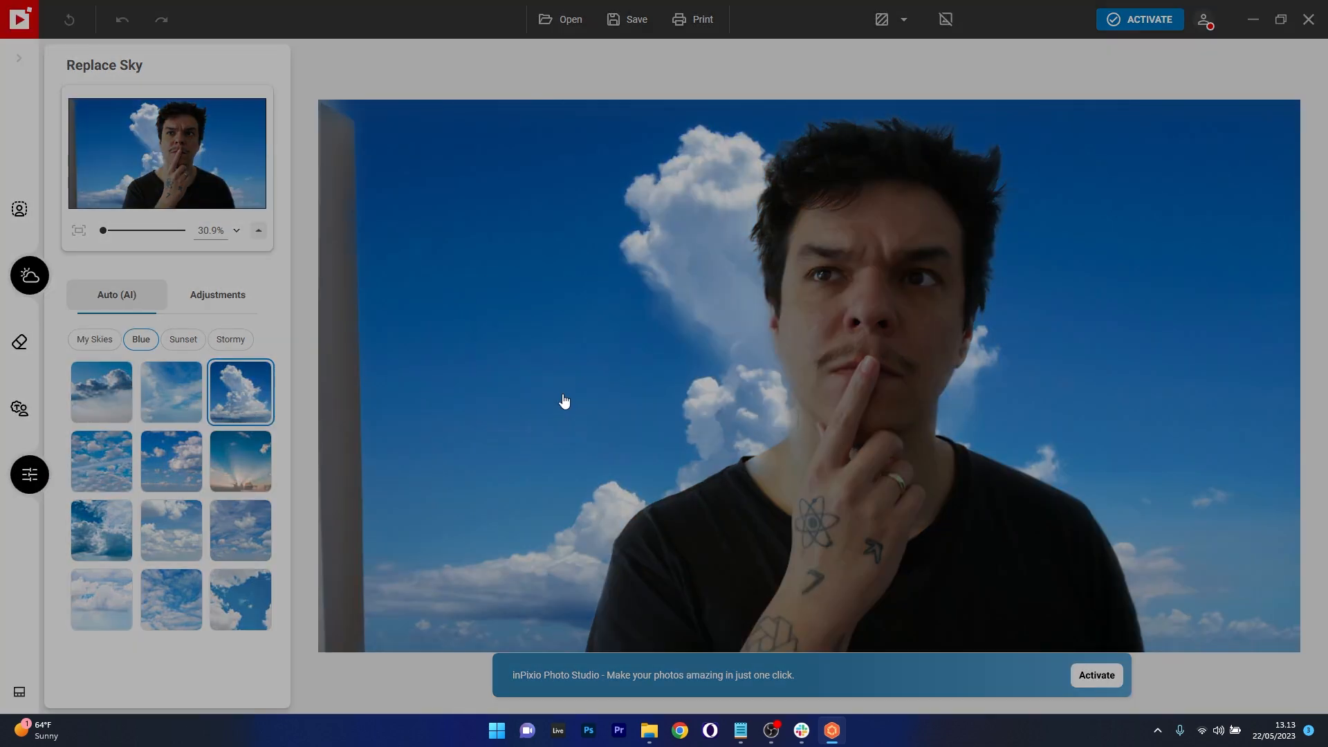
pyautogui.click(29, 474)
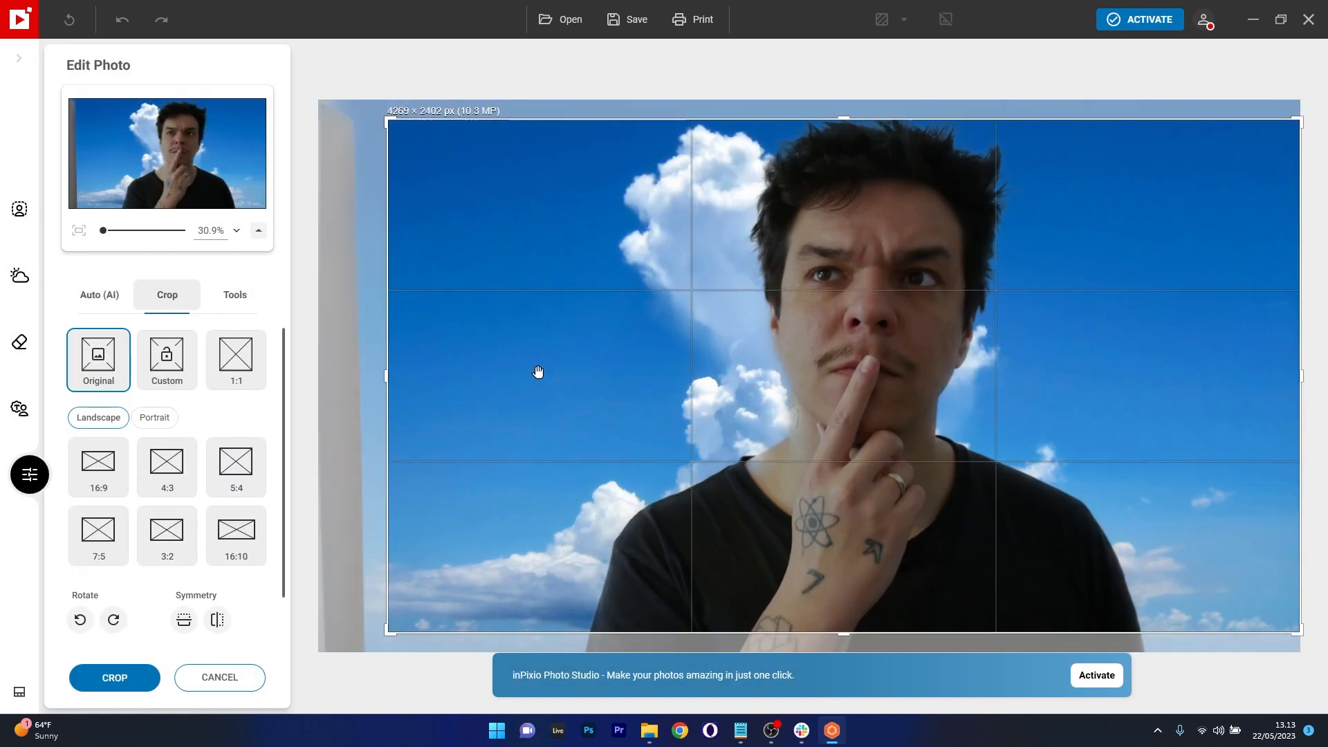
# - Crop the wall off the left edge, with Temperature 19% and Exposure 1.29 EV applied
pyautogui.click(236, 294)
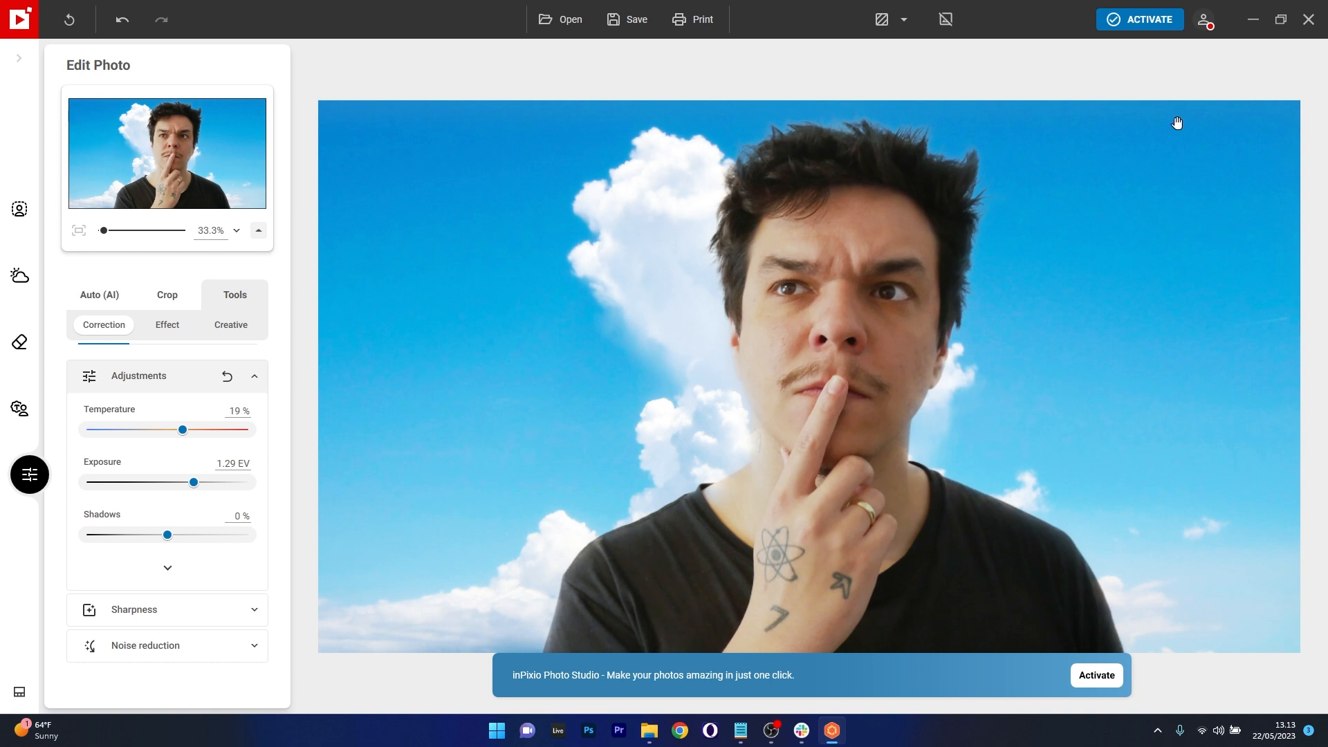
pyautogui.moveTo(1177, 145)
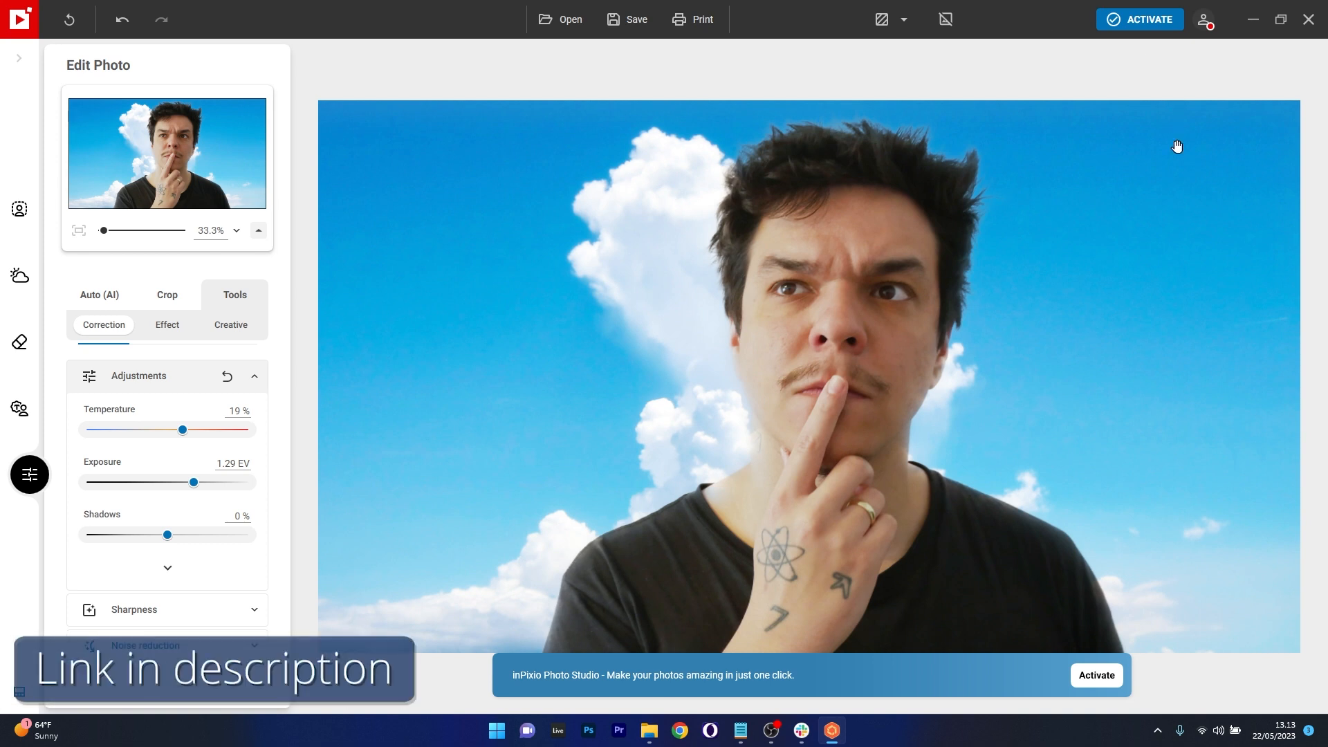
pyautogui.click(1307, 18)
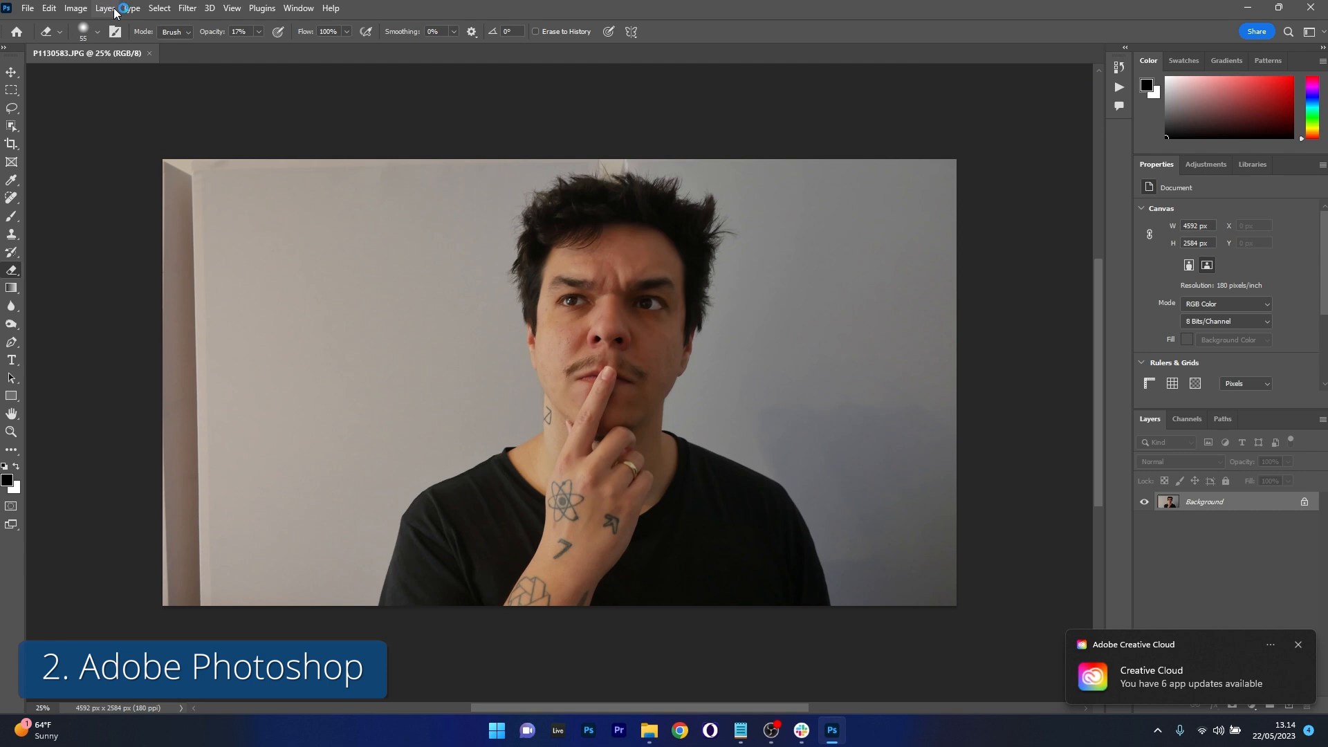
# - Select the subject, unlock the Background layer and prepare a freehand selection to delete the wall
pyautogui.click(158, 8)
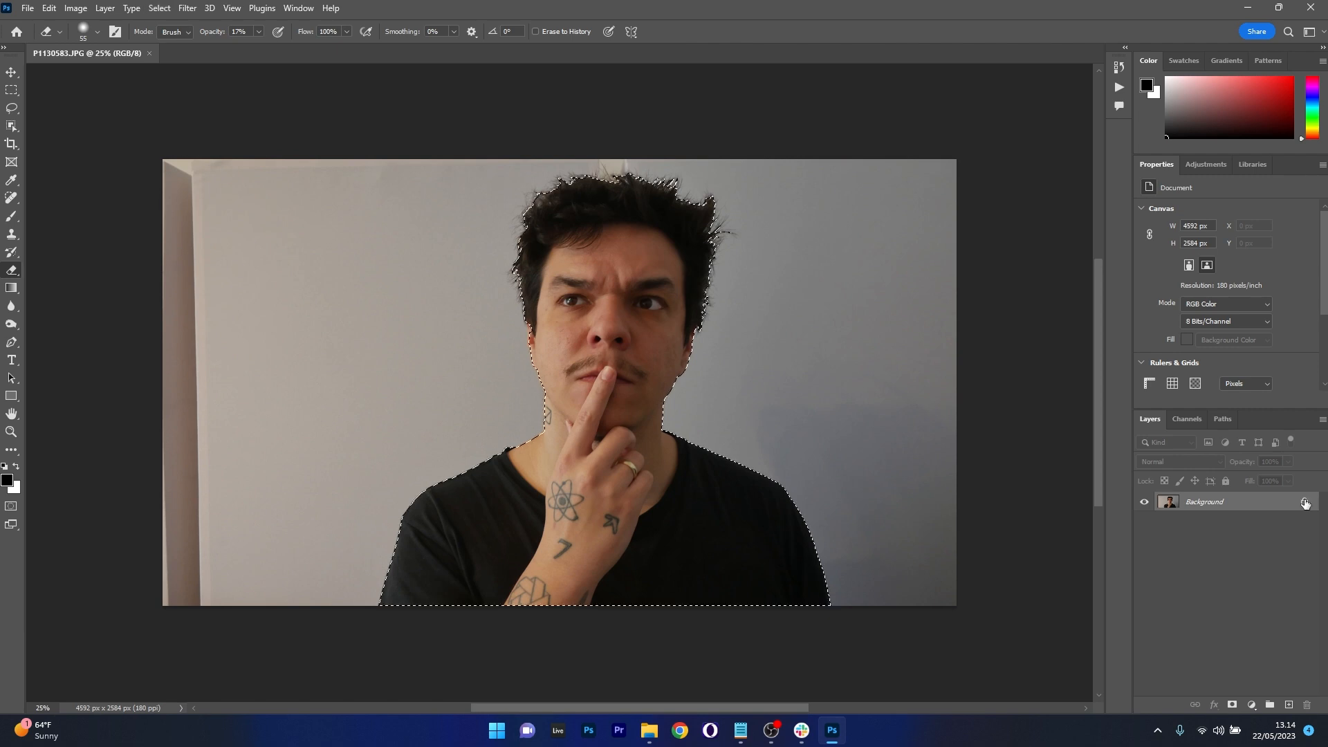
pyautogui.doubleClick(1203, 500)
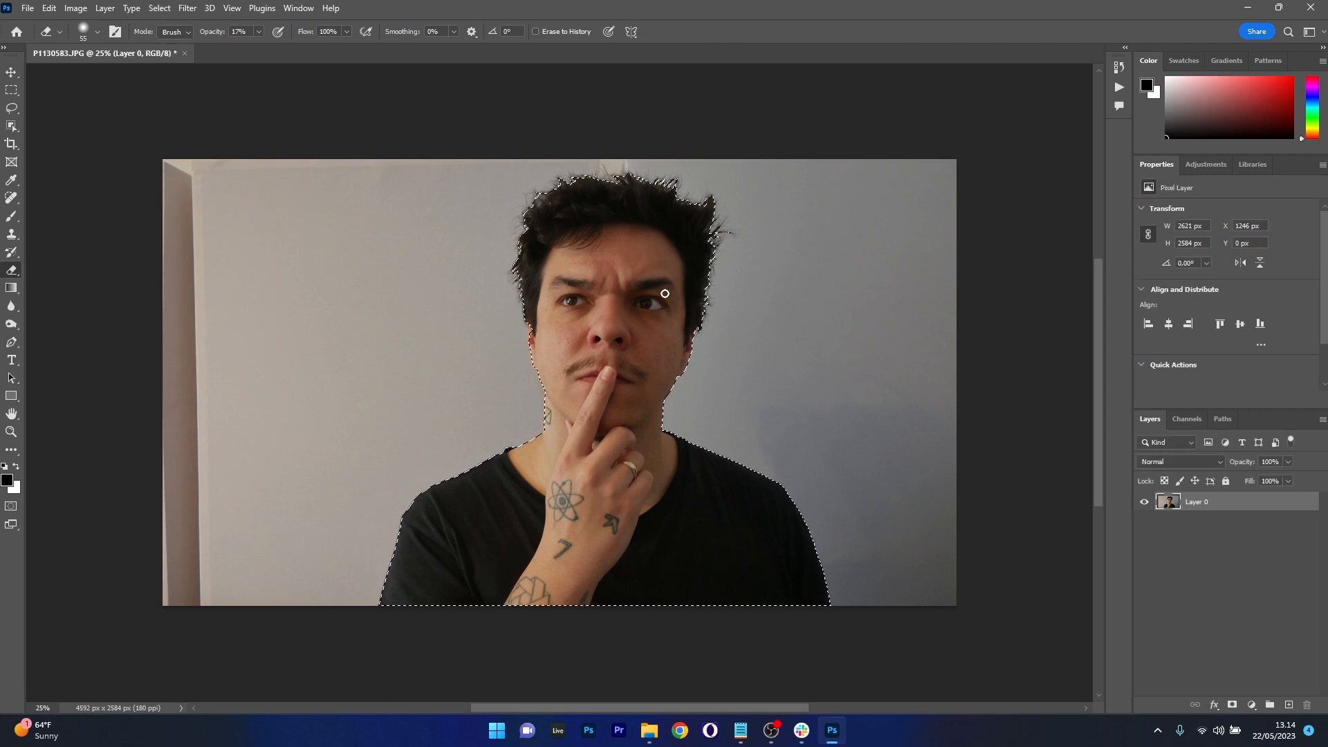
pyautogui.click(100, 32)
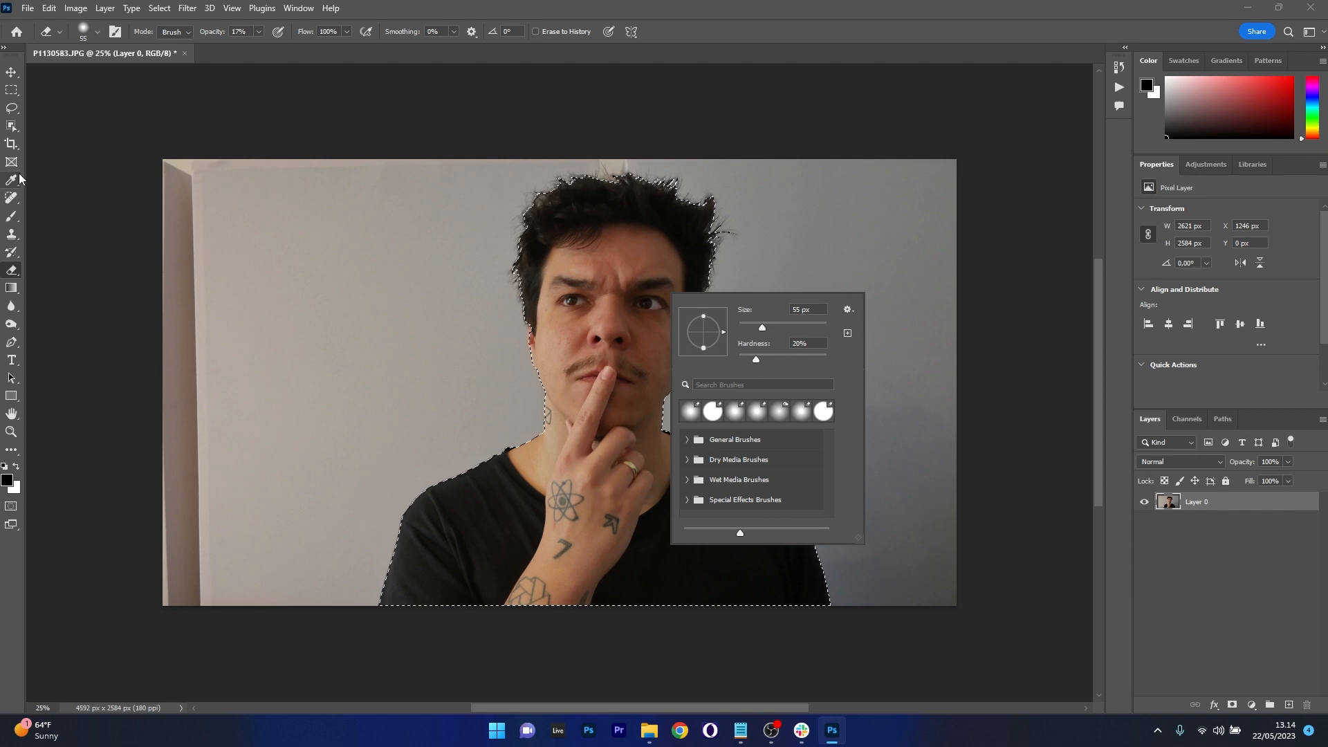
pyautogui.click(13, 108)
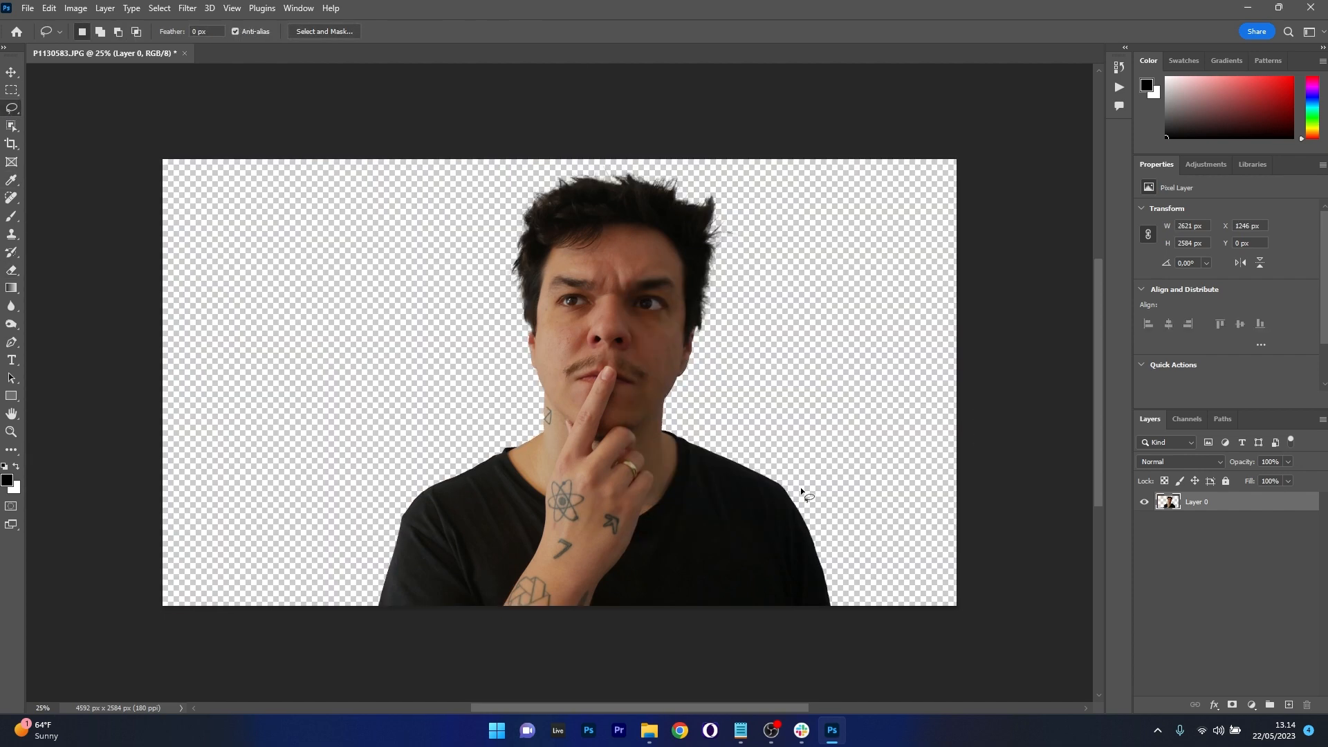
# - Free-transform the sky layer to sit behind the cut-out portrait
pyautogui.press('ctrl+t')
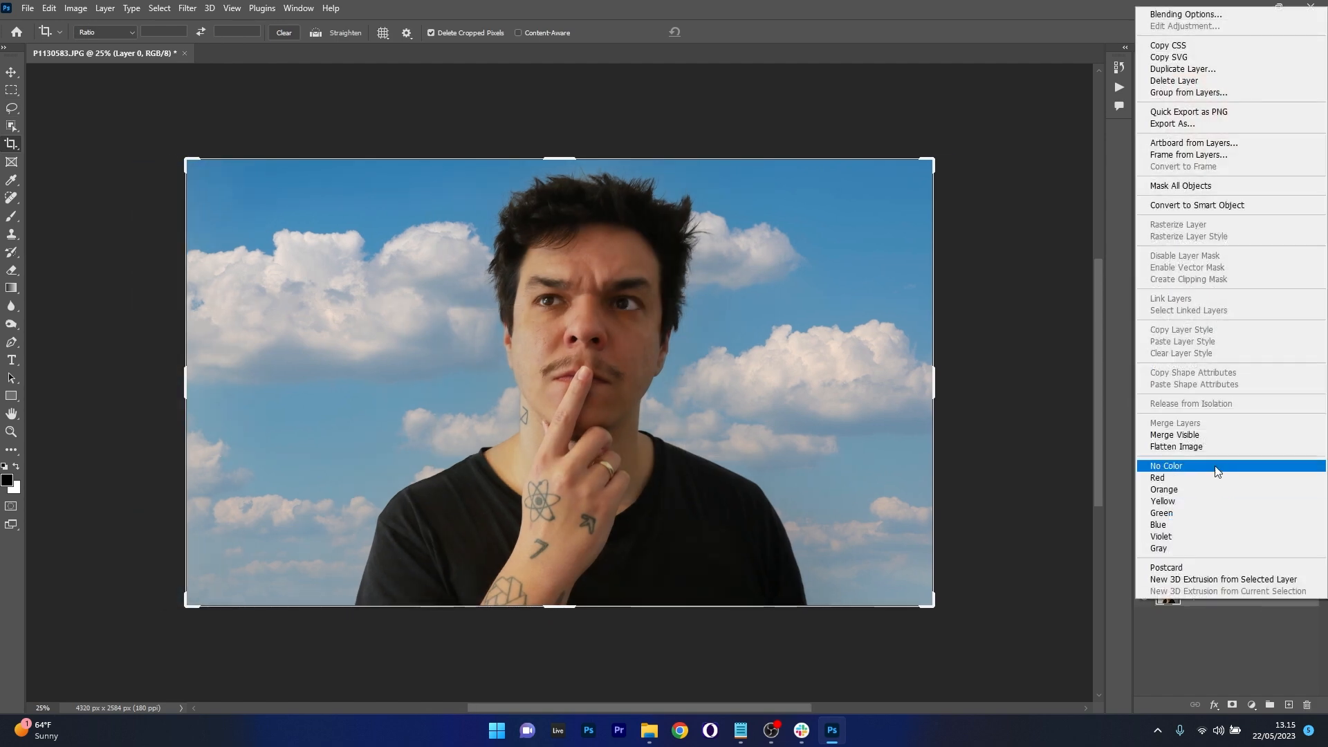
# - Flatten the sky composite into one layer and apply Image > Auto Tone
pyautogui.click(1167, 465)
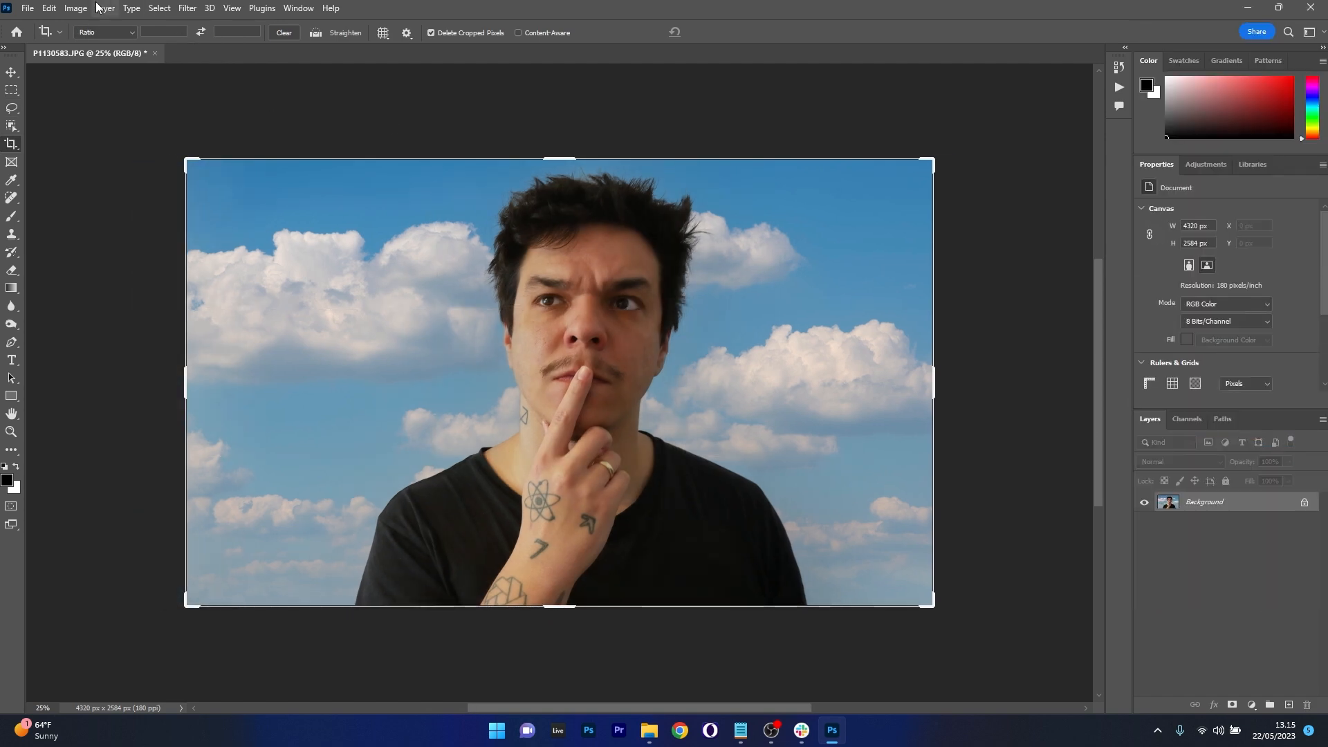
pyautogui.click(75, 8)
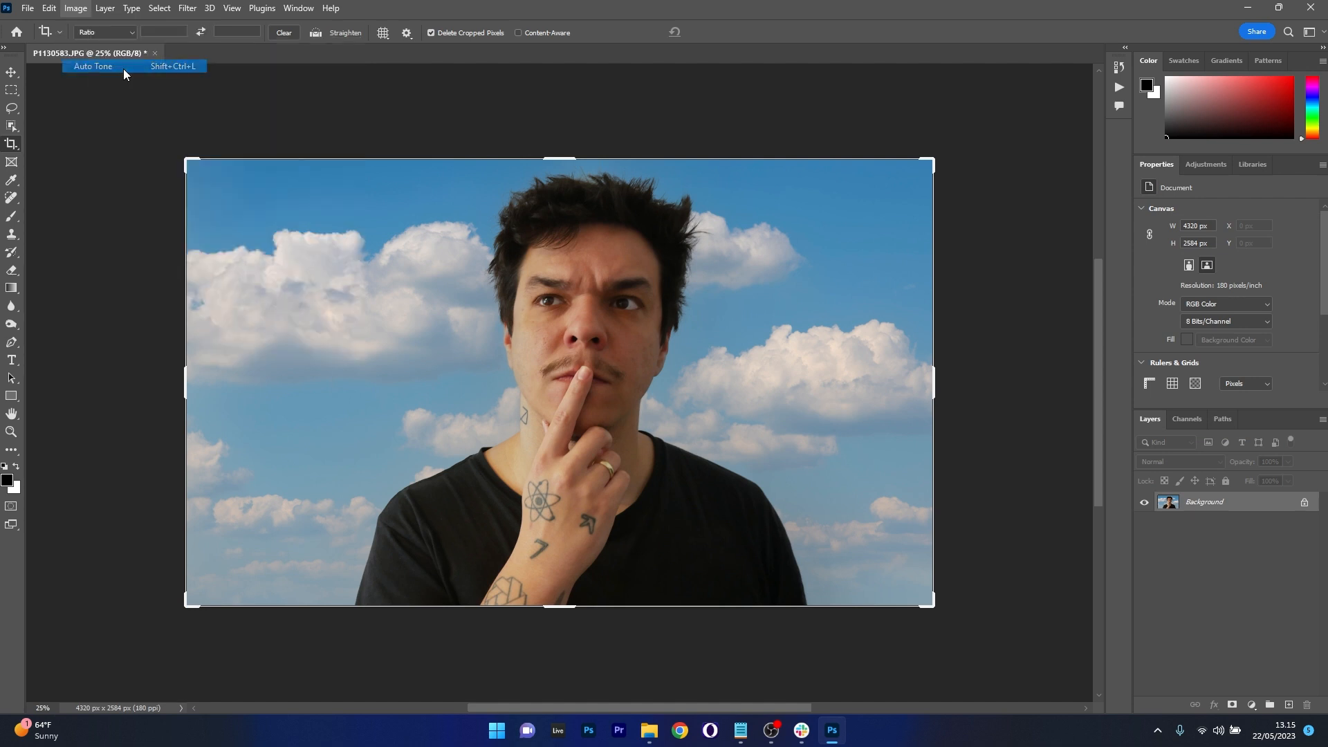
pyautogui.click(93, 66)
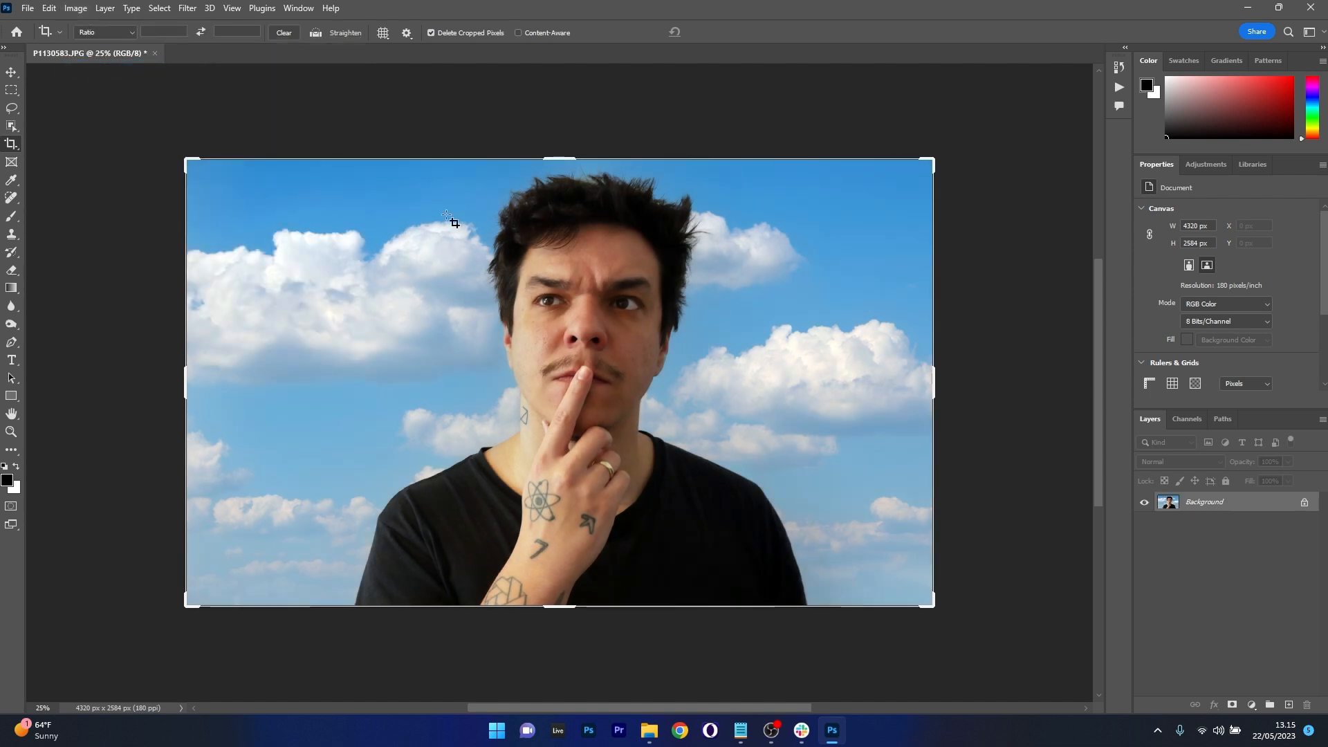
pyautogui.moveTo(887, 387)
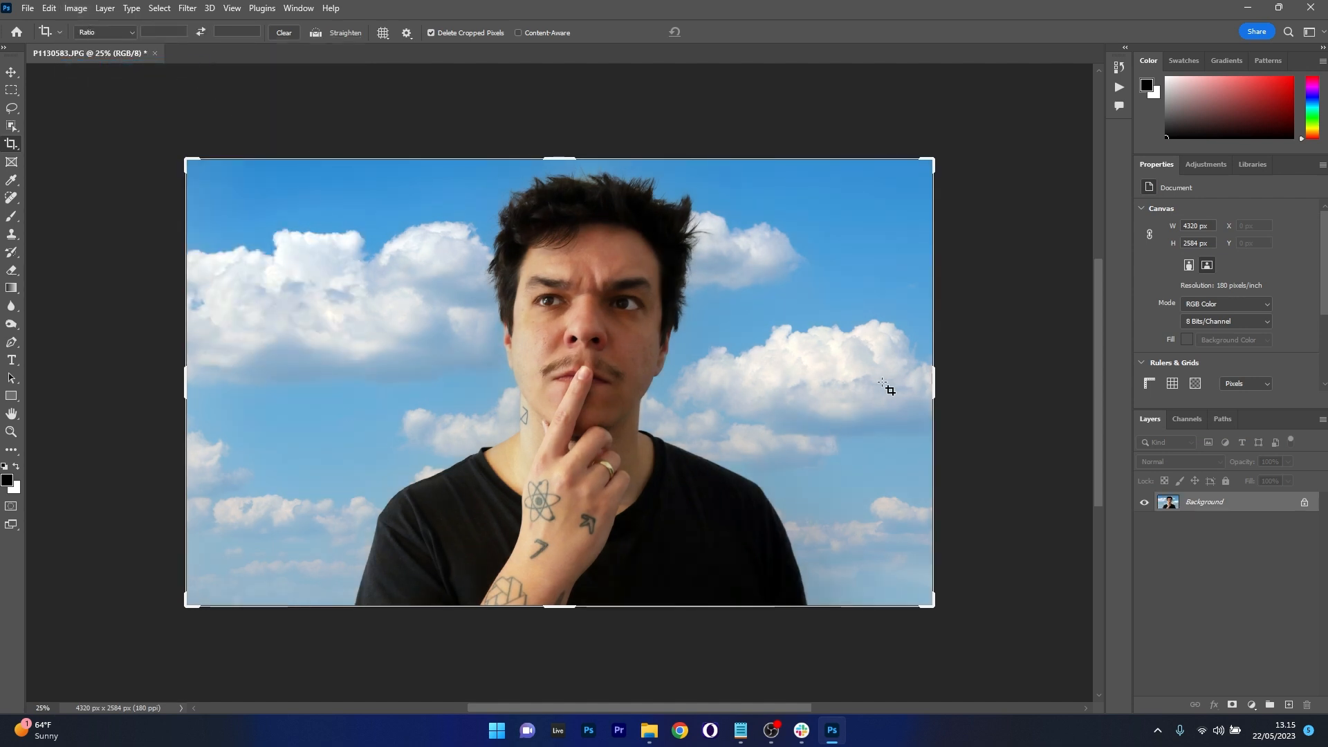
pyautogui.click(660, 729)
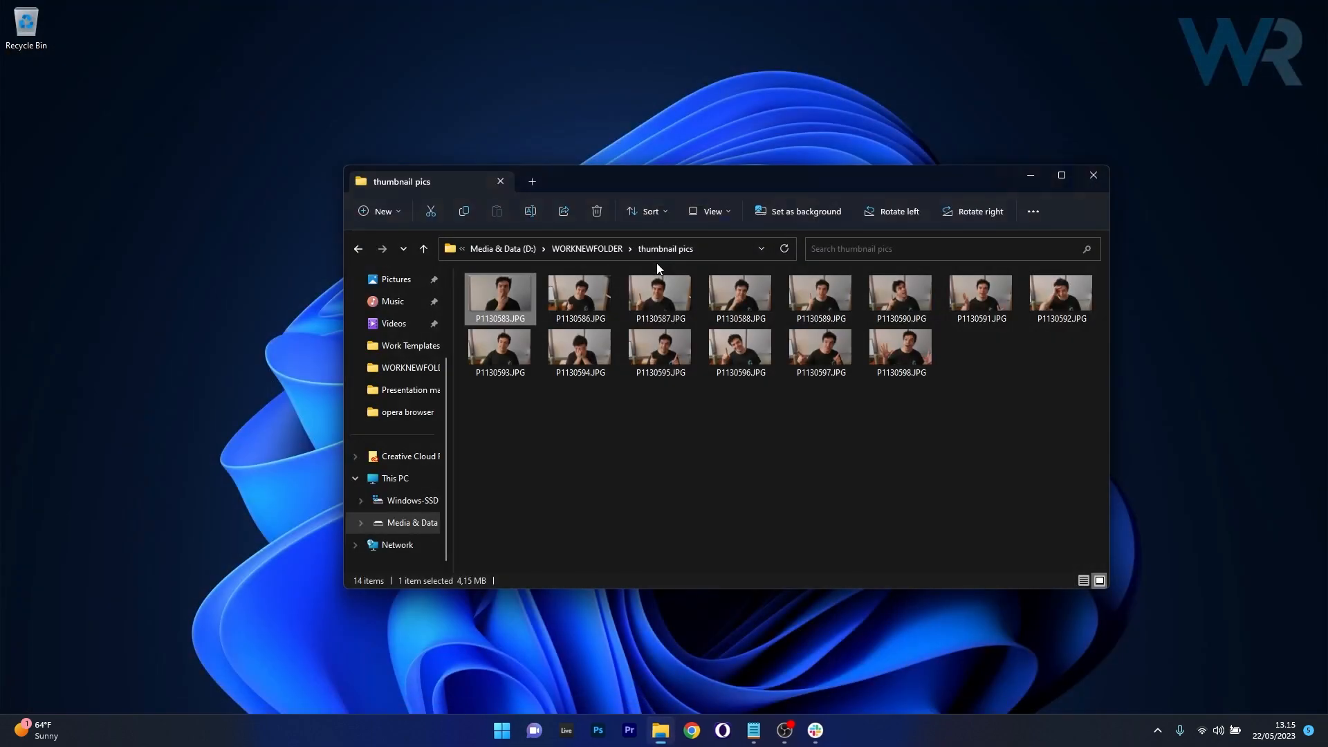
# - Open portrait P1130583.JPG from the thumbnail pics folder
pyautogui.doubleClick(499, 298)
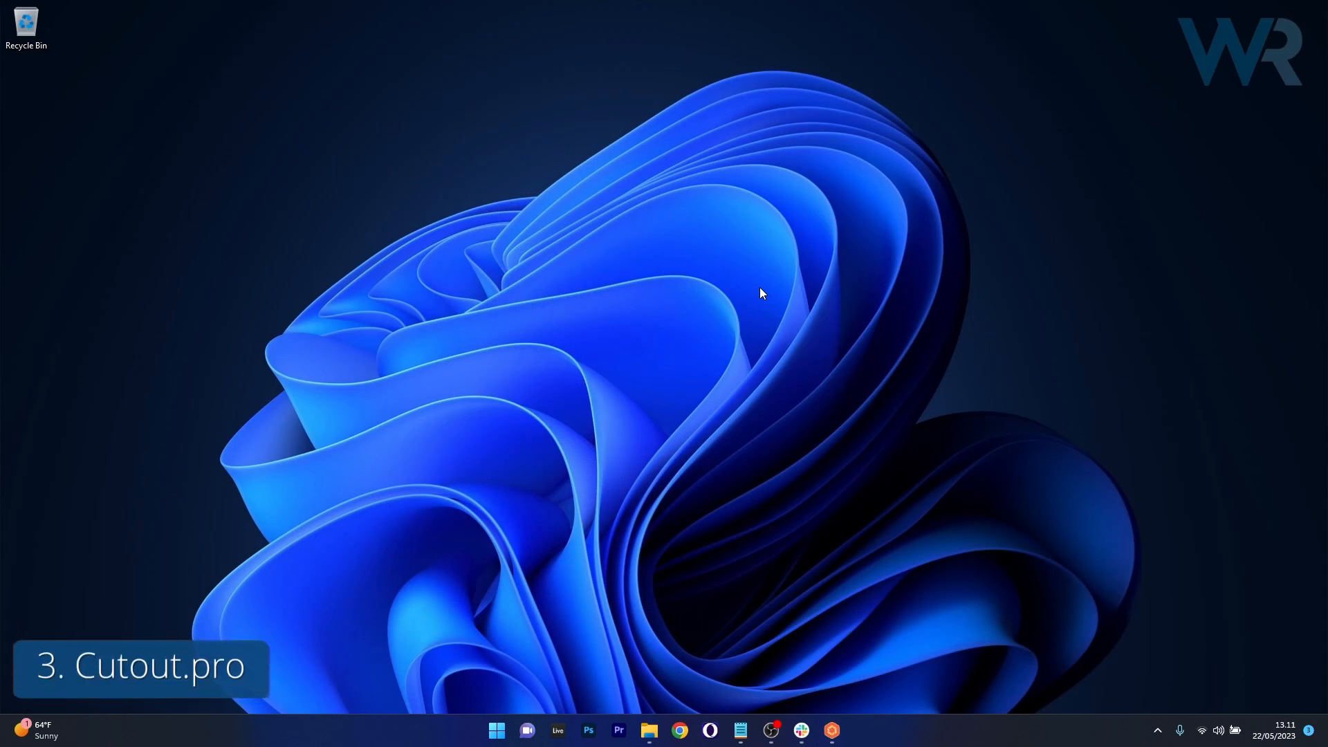
# - Browse cutout.pro's Featured AI Tools in Chrome and choose Image Background Removal
pyautogui.click(678, 729)
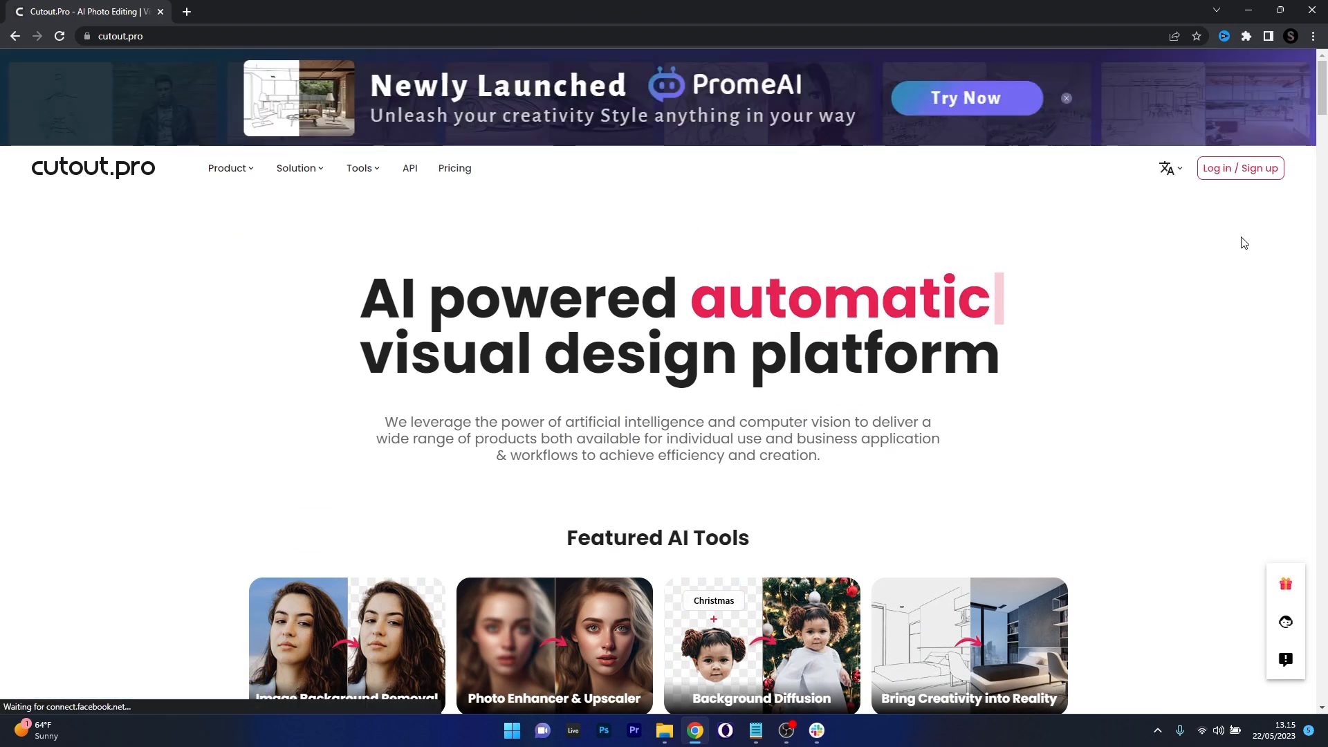
pyautogui.scroll(-3)
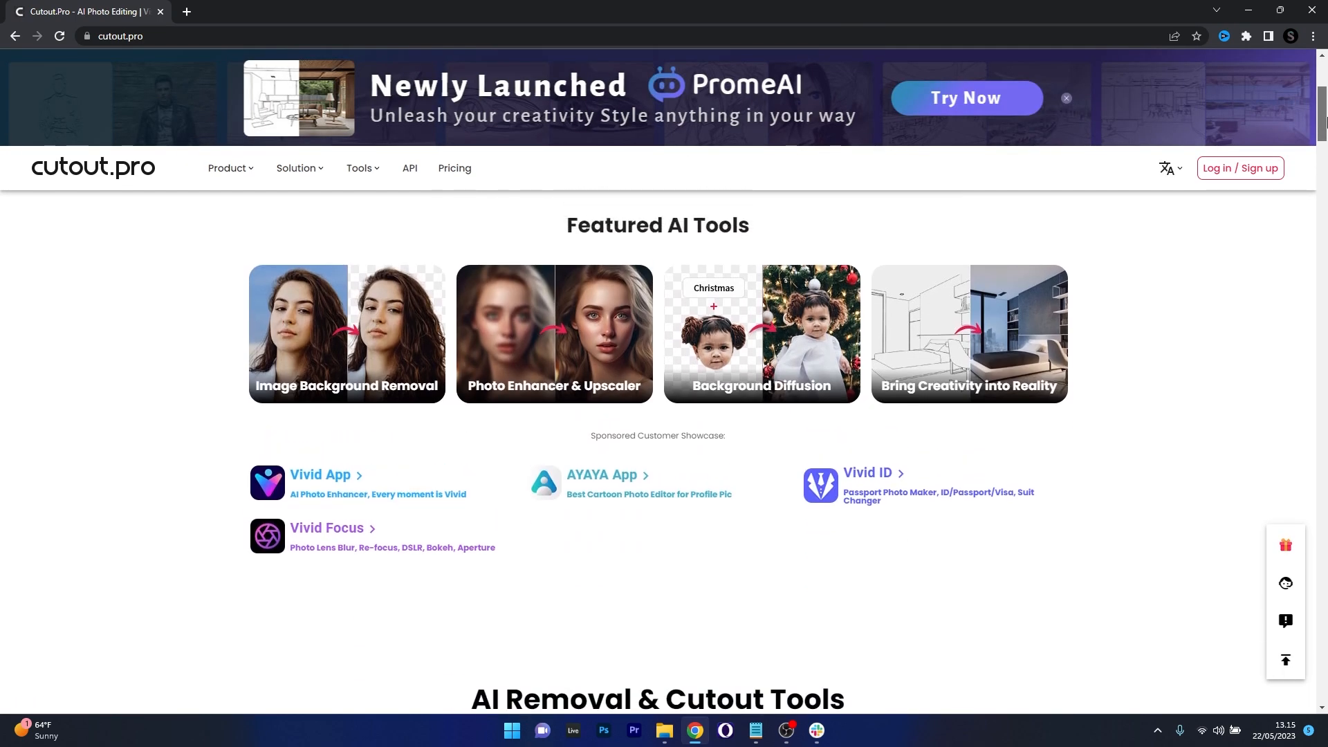
pyautogui.scroll(-3)
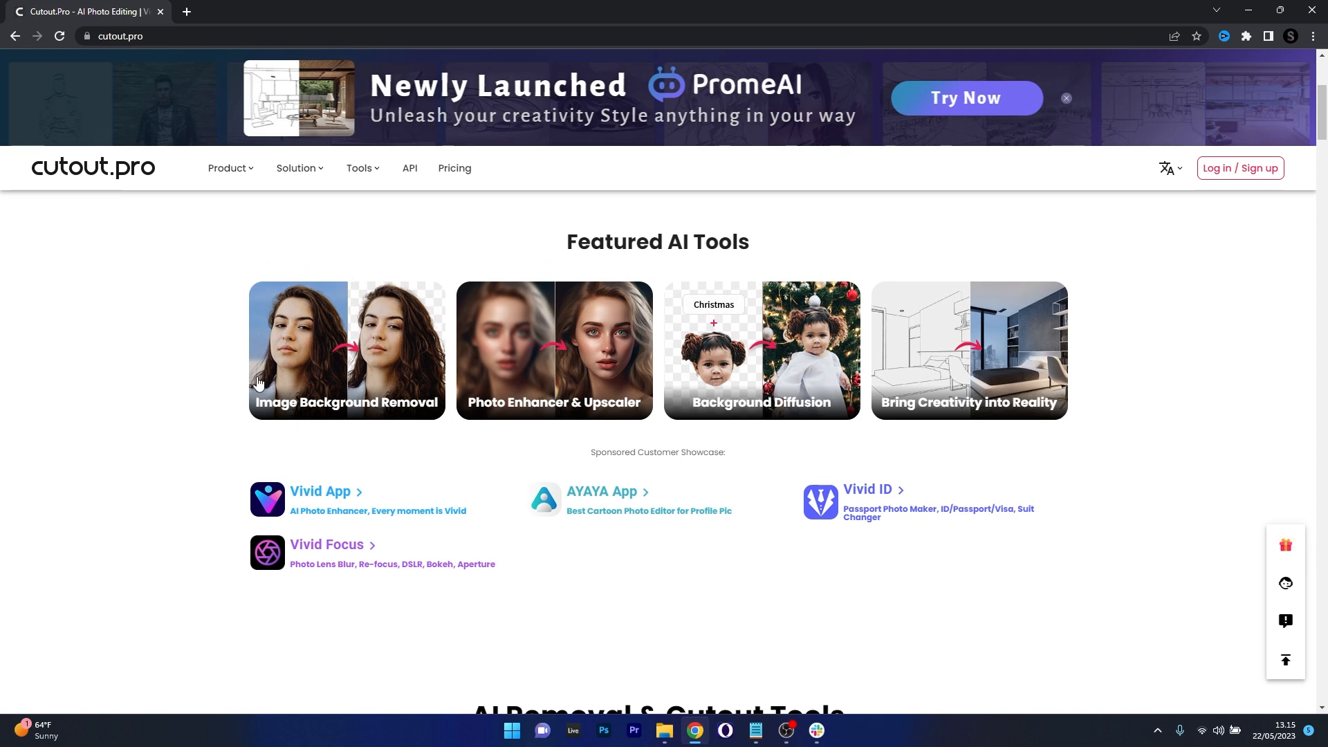
pyautogui.click(346, 350)
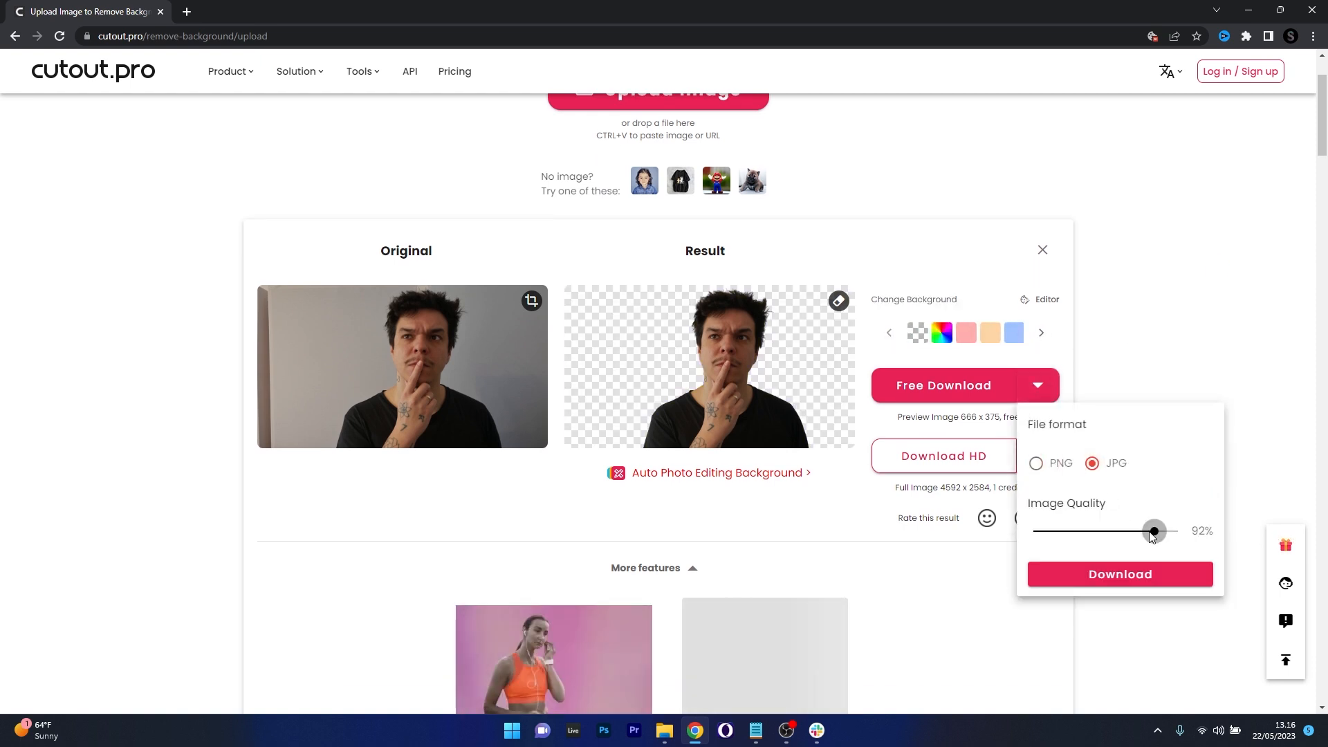
# - Try background colours, then in the Editor swap northern lights for the snowy forest photo
pyautogui.click(1119, 574)
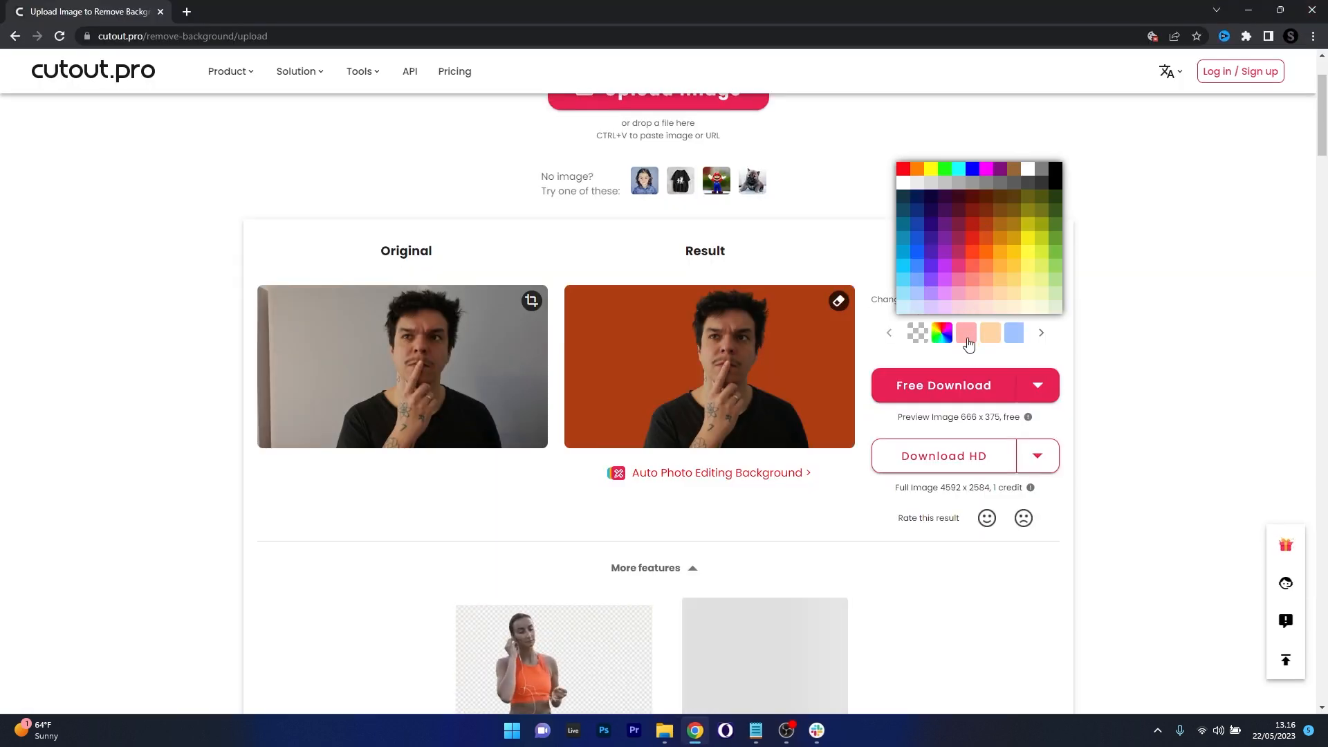
pyautogui.scroll(-3)
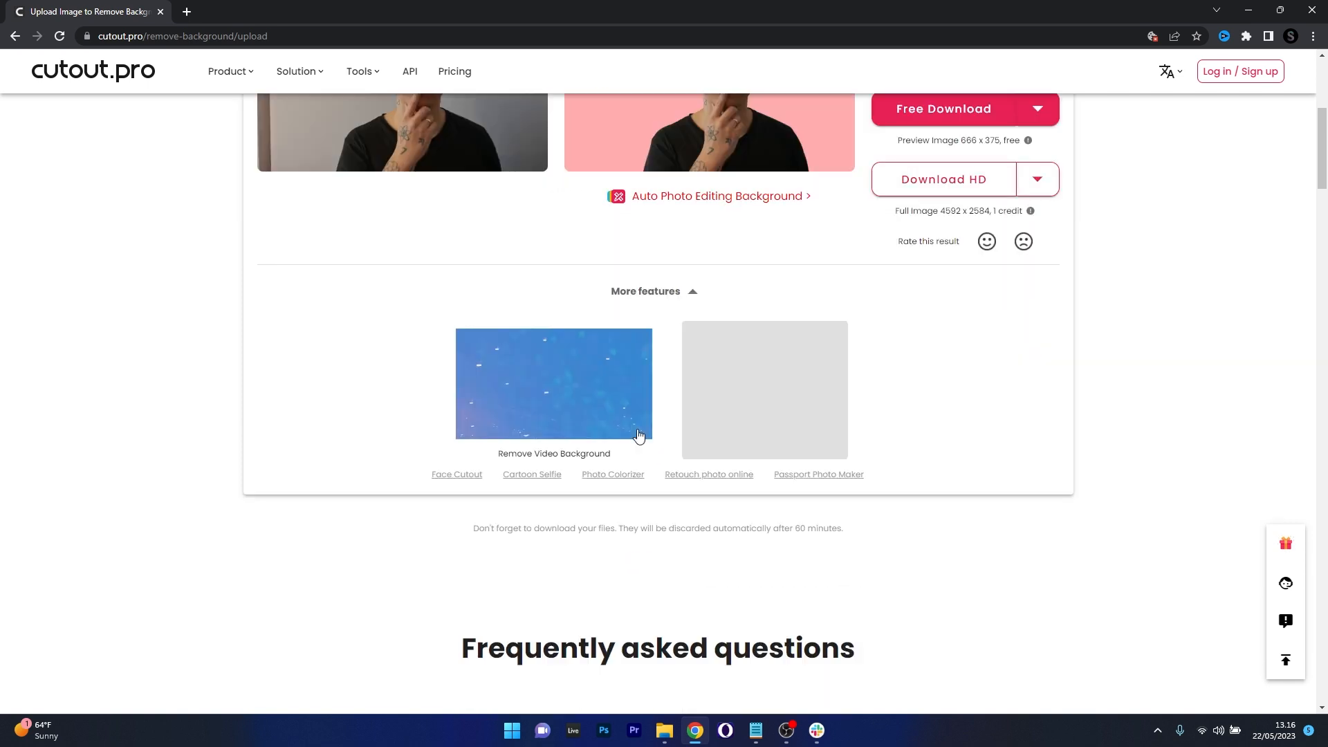
pyautogui.click(715, 195)
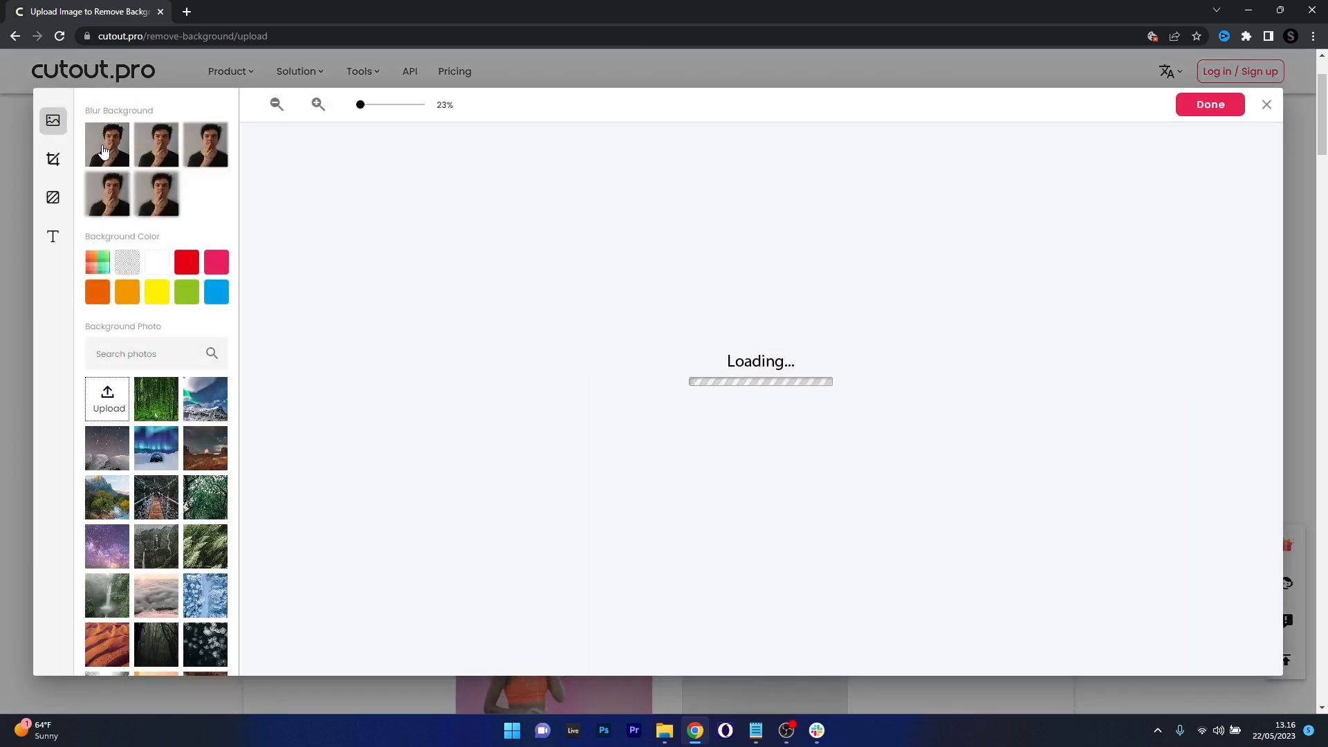
pyautogui.click(156, 446)
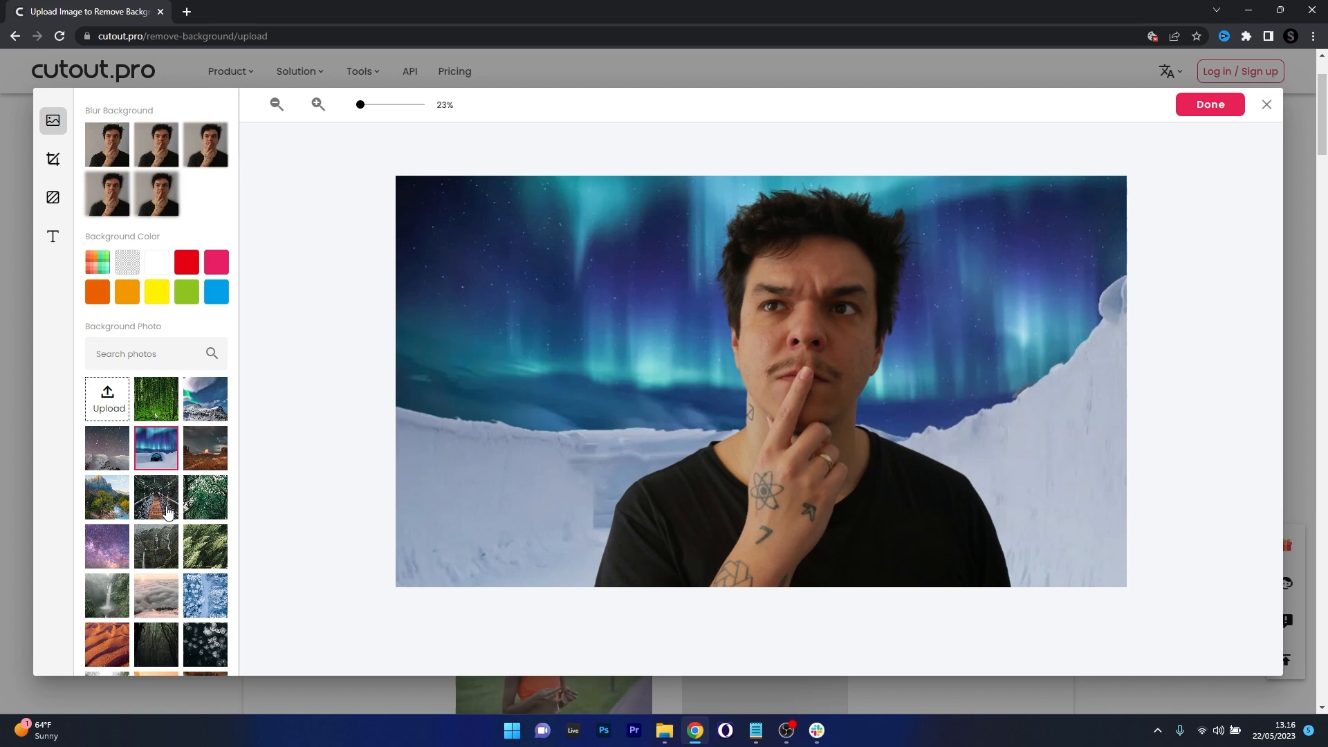
pyautogui.click(205, 595)
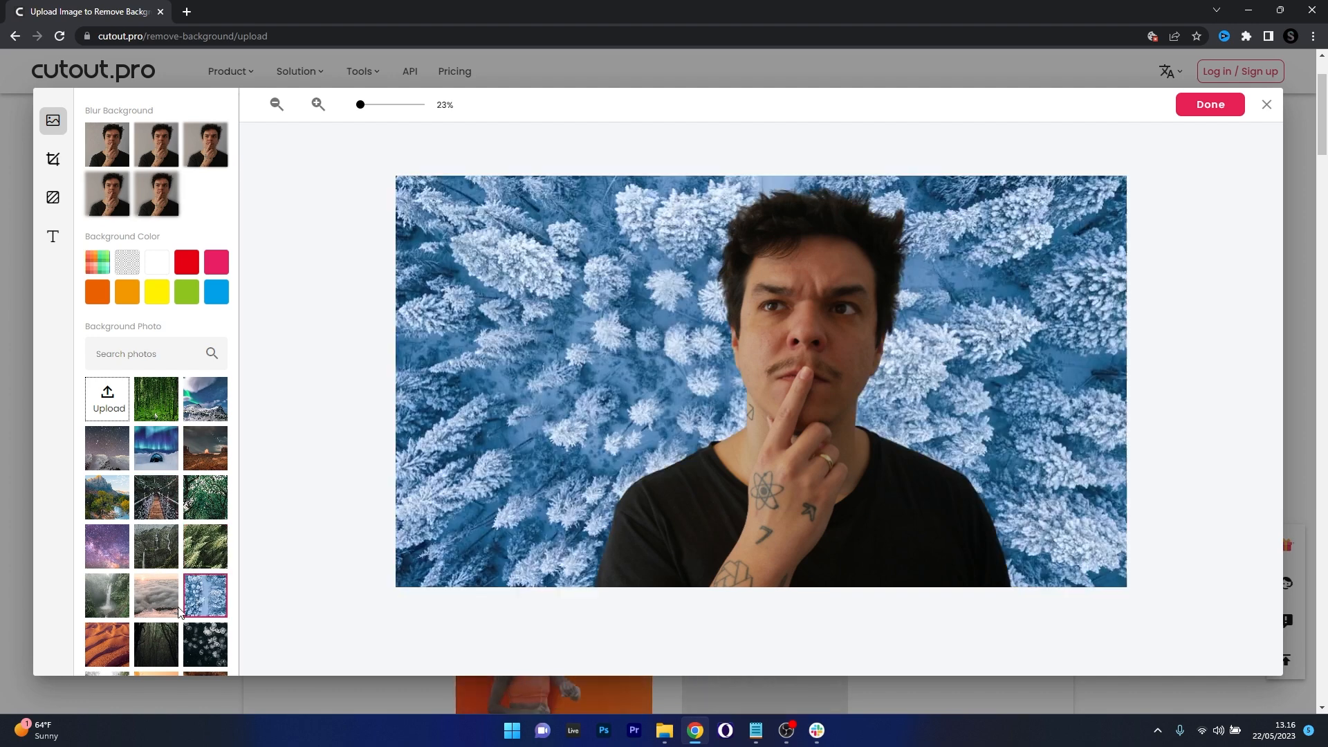